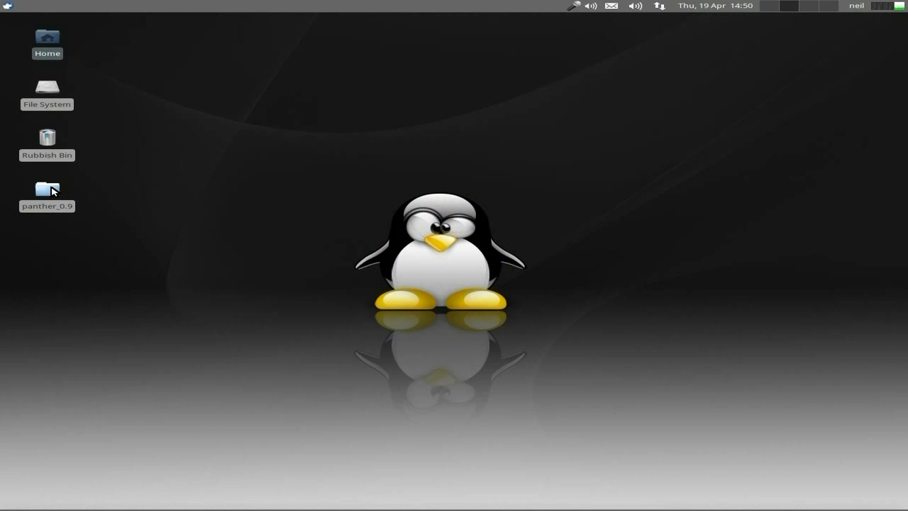
Open the panther_0.9 folder from the desktop in Thunar.
double_click(47, 188)
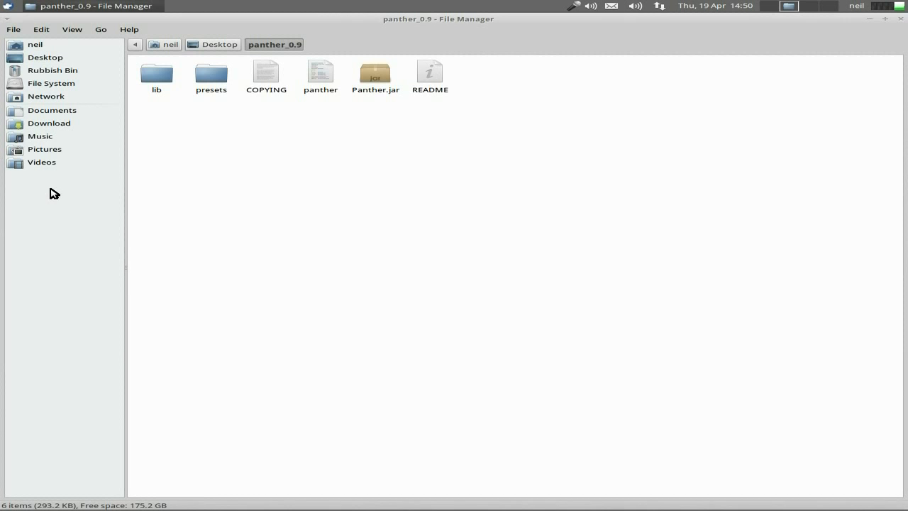
mouse_move(244, 173)
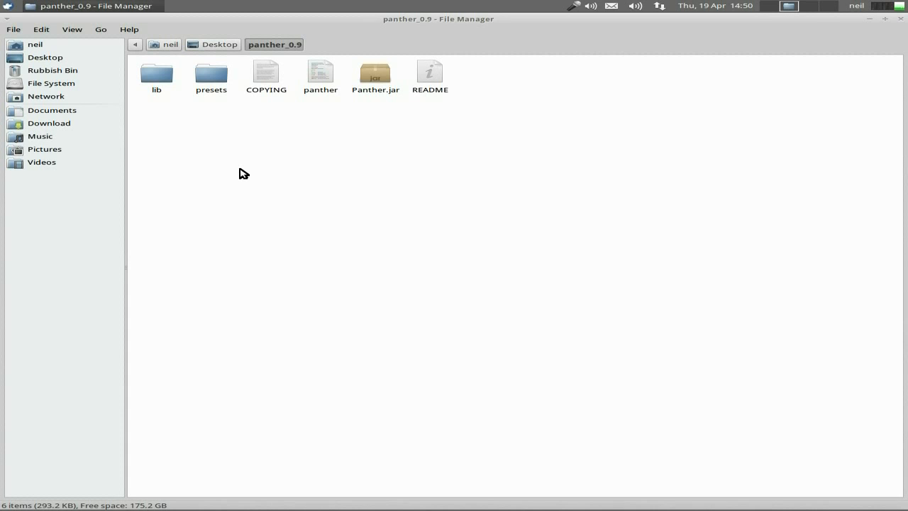
mouse_move(321, 74)
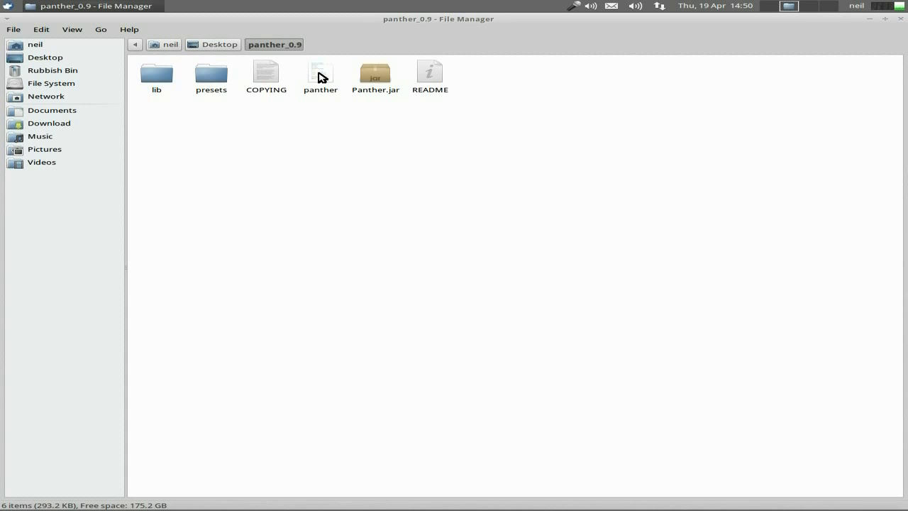
Launch the Panther encoder from its folder and maximise its window.
double_click(320, 73)
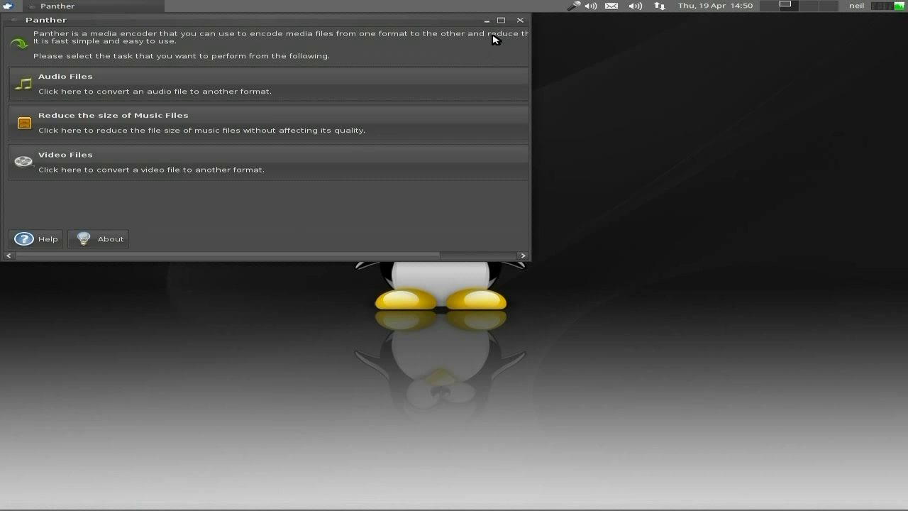
click(501, 20)
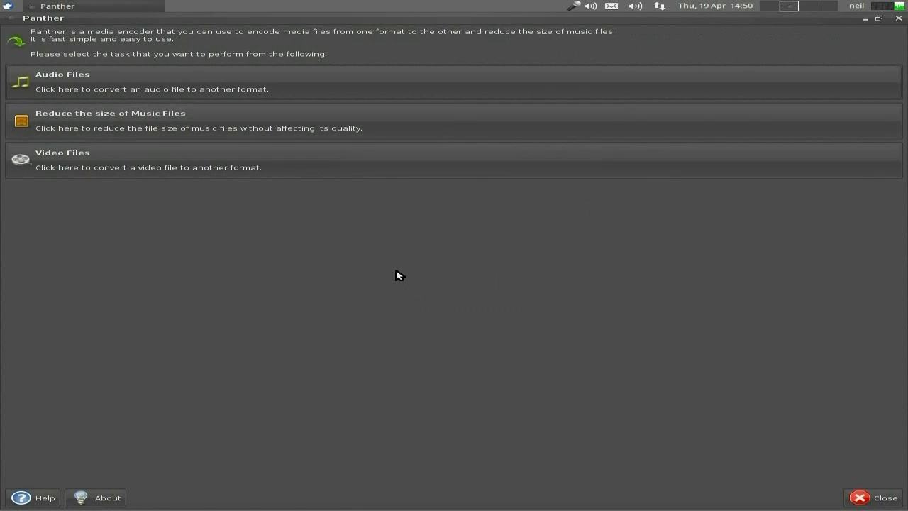
mouse_move(197, 96)
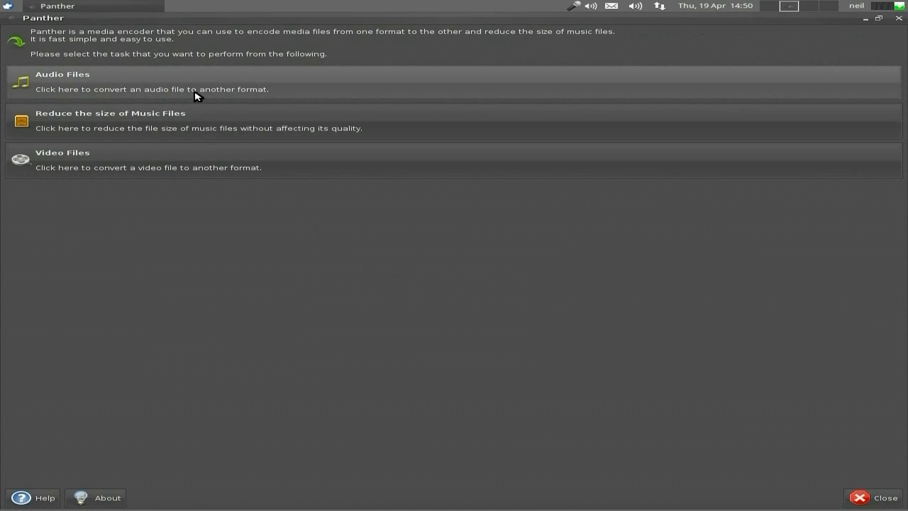
mouse_move(234, 133)
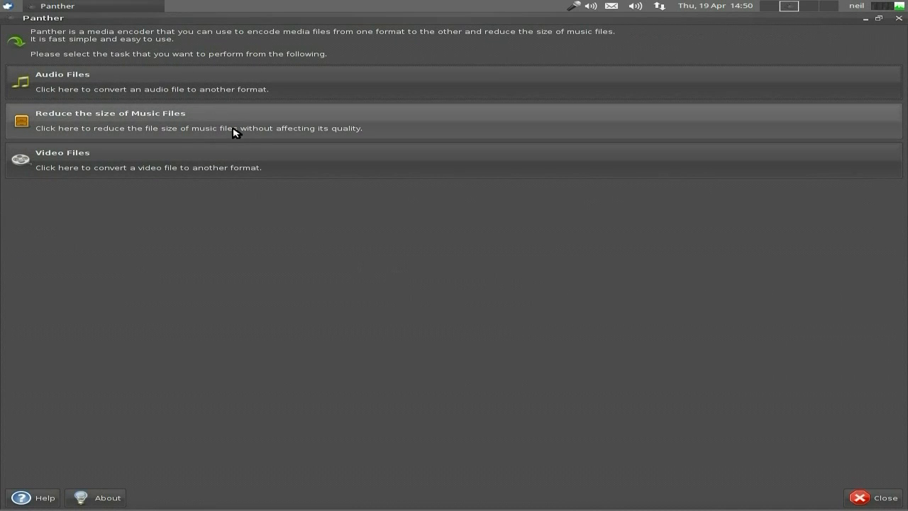
mouse_move(300, 169)
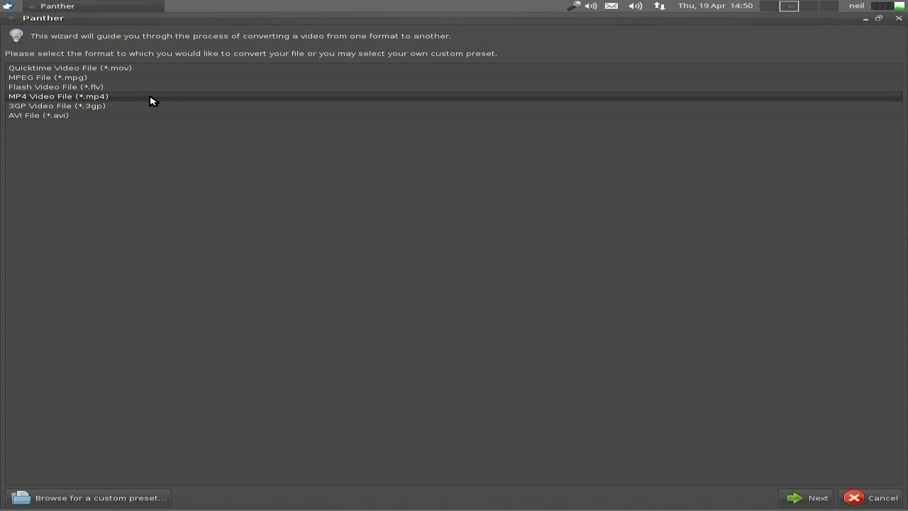
mouse_move(419, 238)
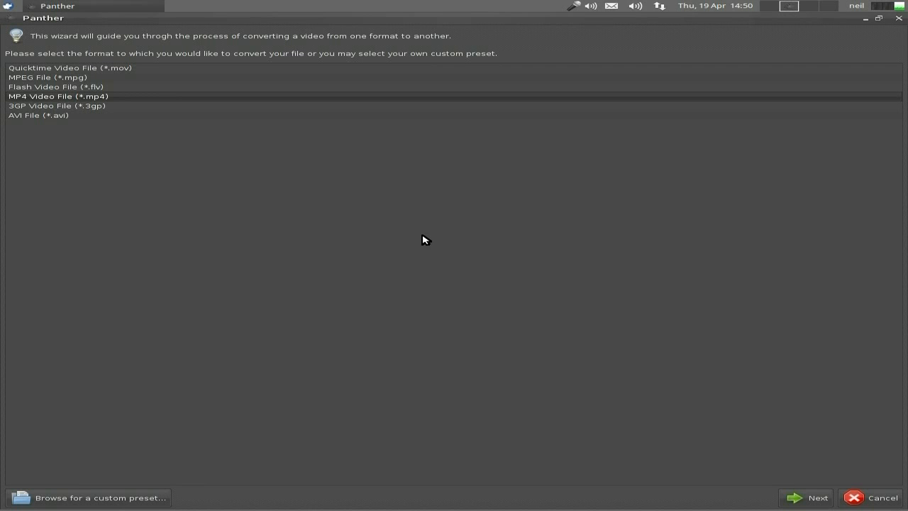
mouse_move(805, 496)
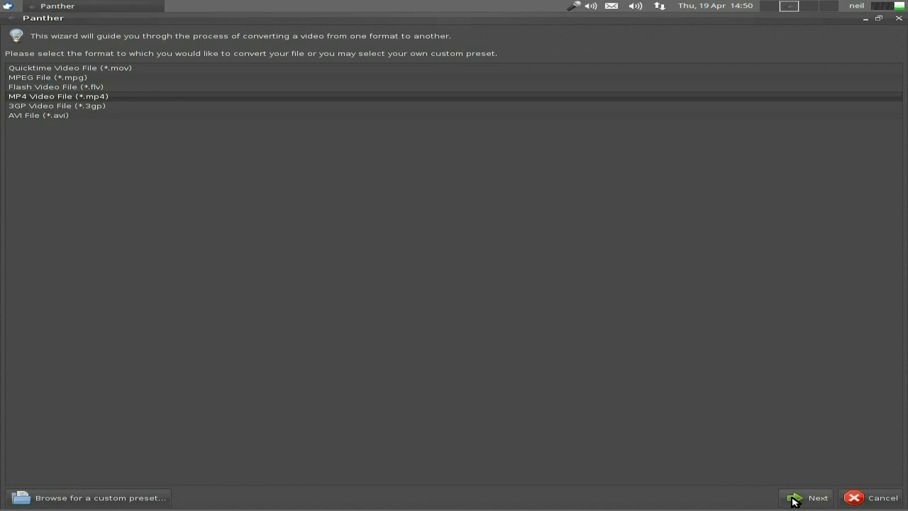
On the encoding options page, choose bla8.avi from the Videos folder as the input file.
click(806, 496)
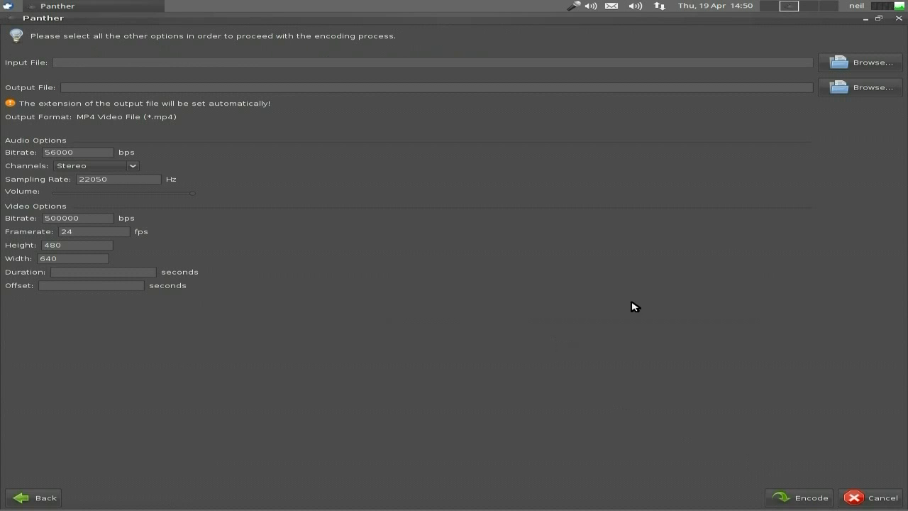
click(858, 62)
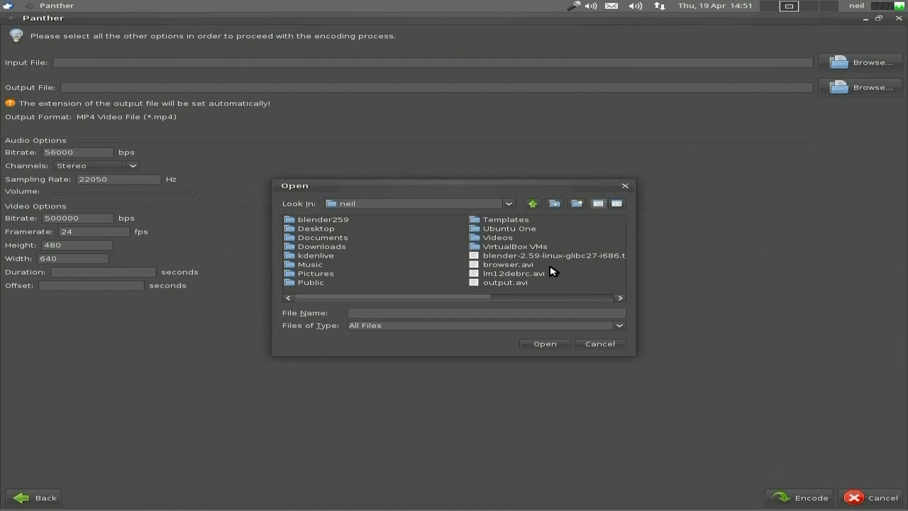
click(496, 237)
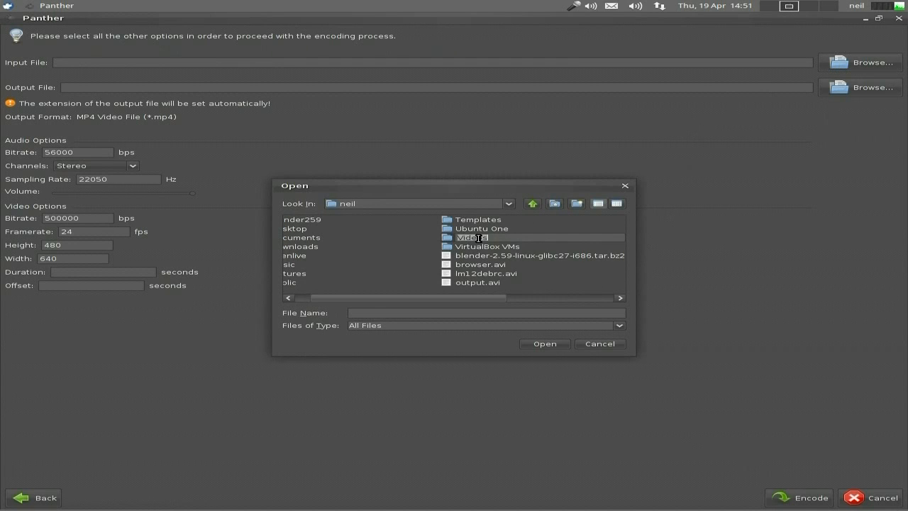
double_click(471, 237)
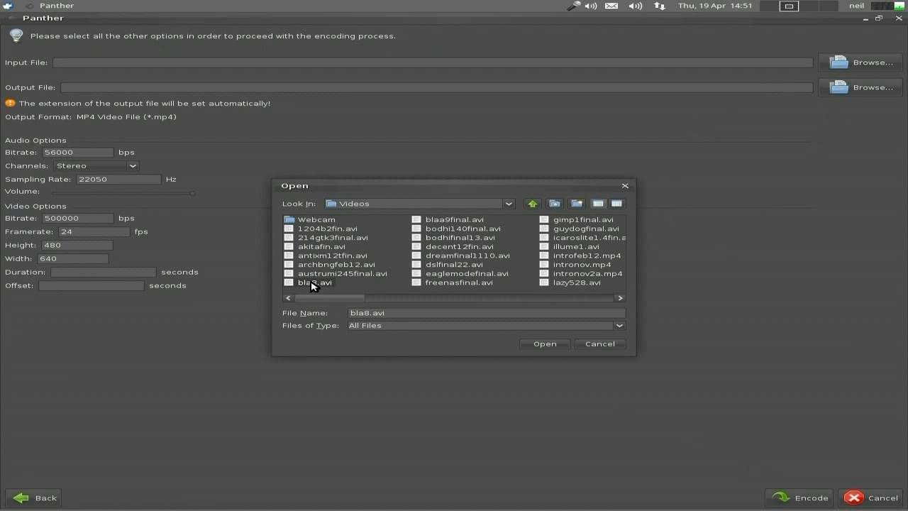
mouse_move(542, 354)
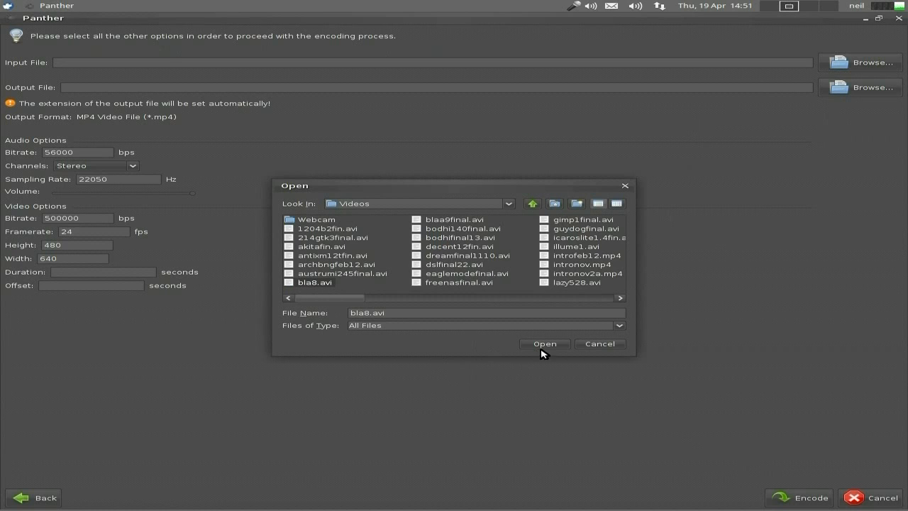
click(545, 343)
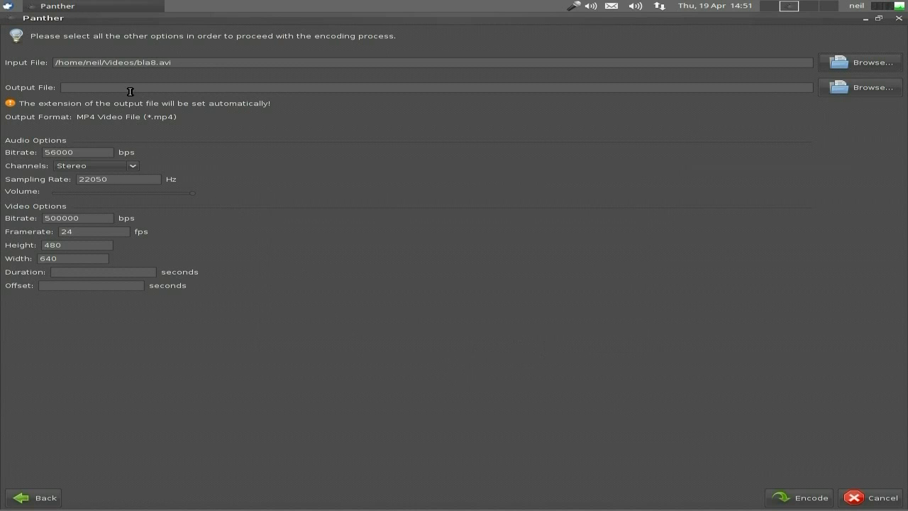
Set the output file path to /home/neil/tets22, keeping the MP4 format.
text(/)
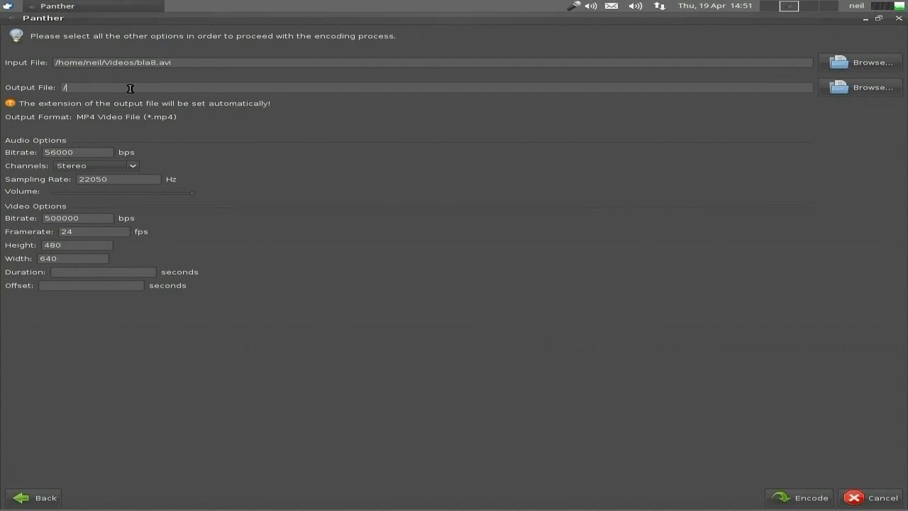
text(home/)
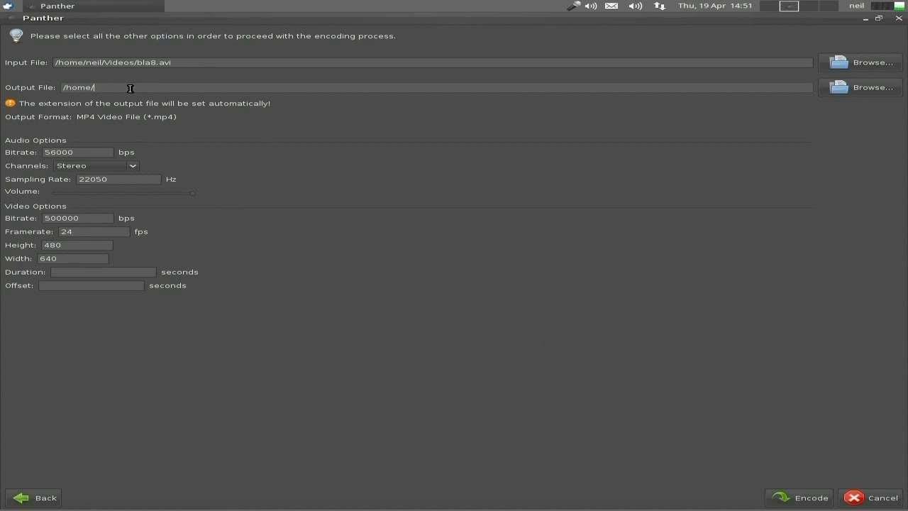
text(neil)
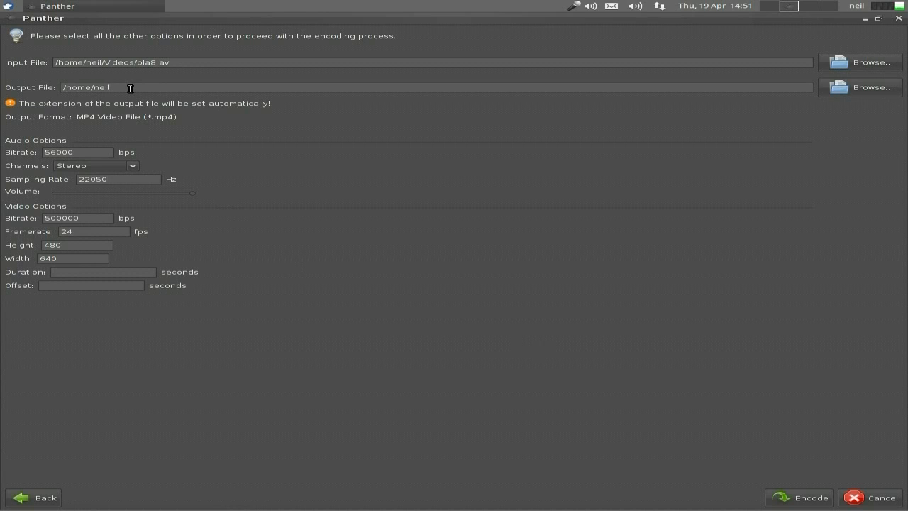
text(/te)
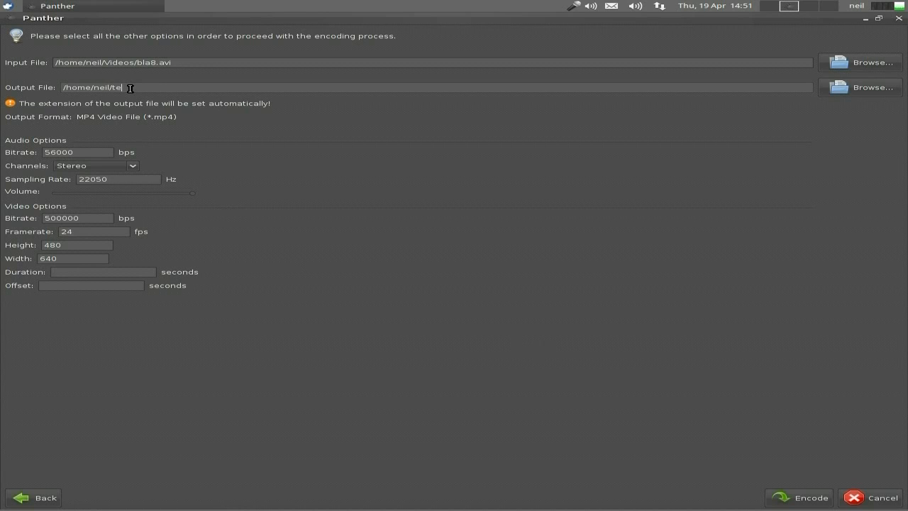
text(ts)
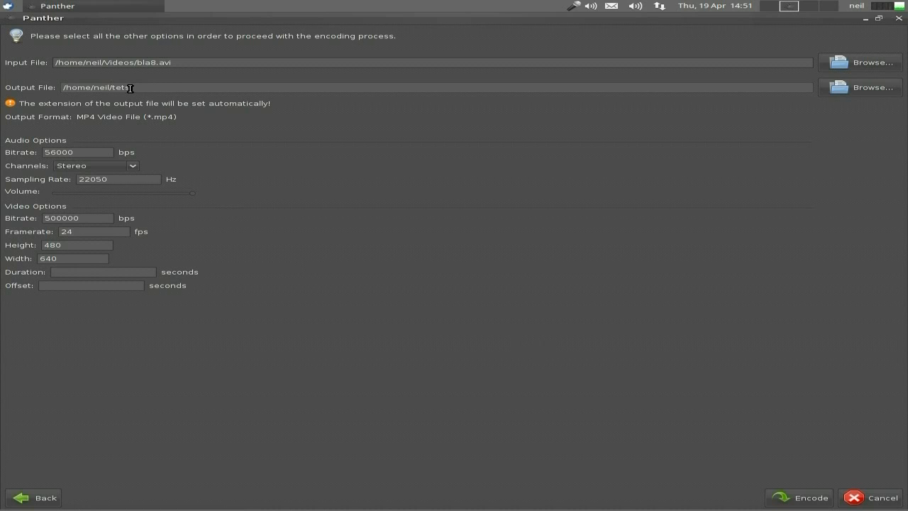
text(22)
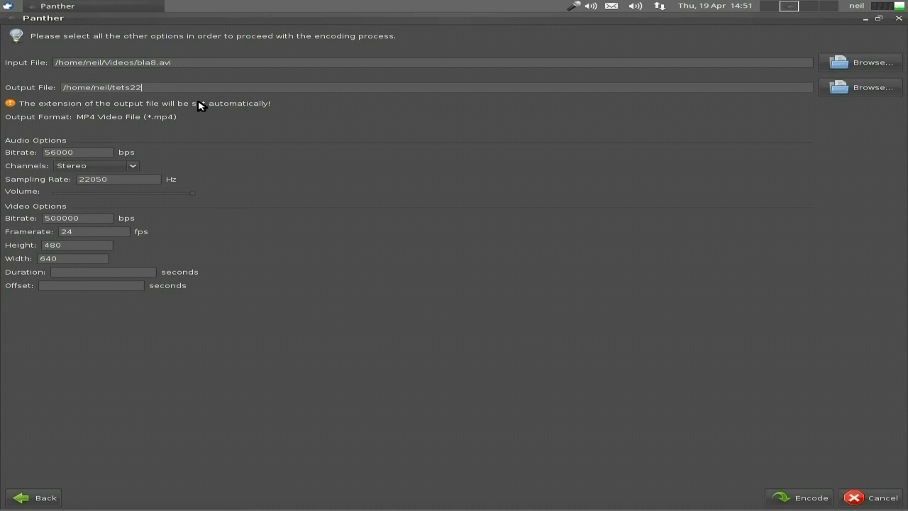
mouse_move(206, 98)
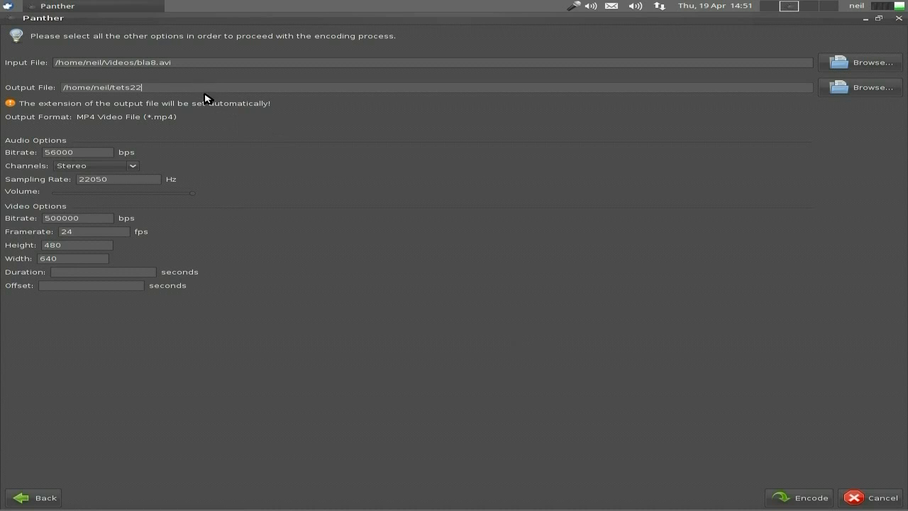
mouse_move(258, 167)
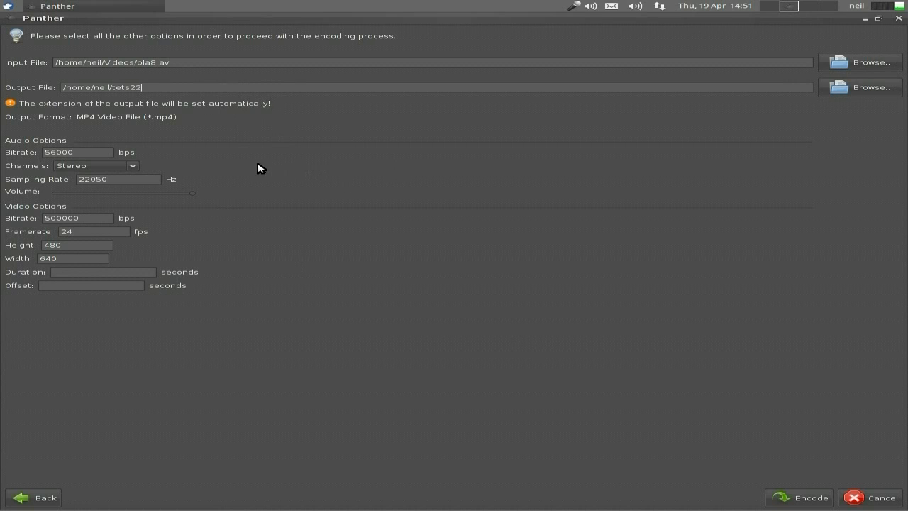
mouse_move(242, 199)
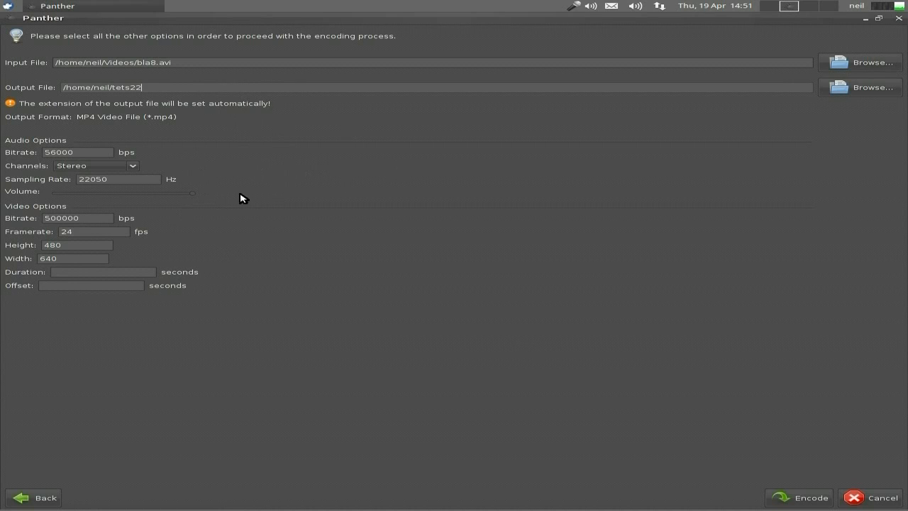
mouse_move(202, 233)
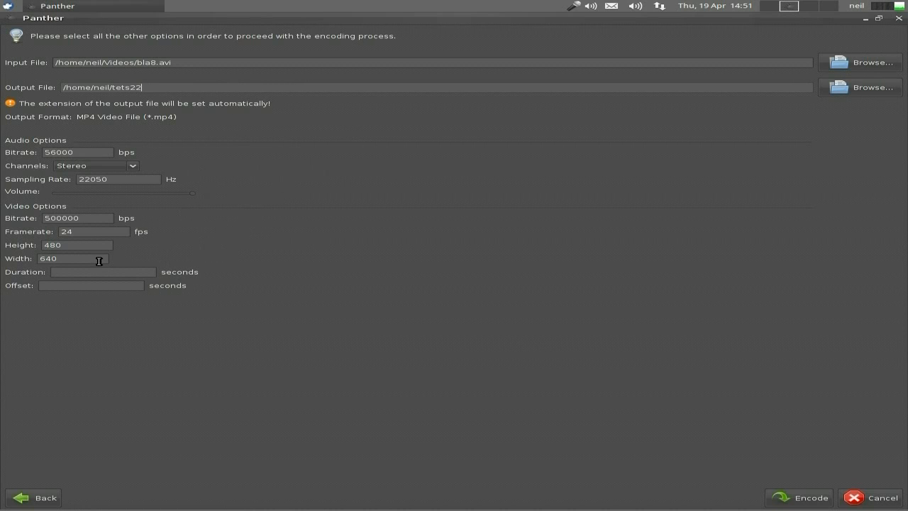
mouse_move(482, 288)
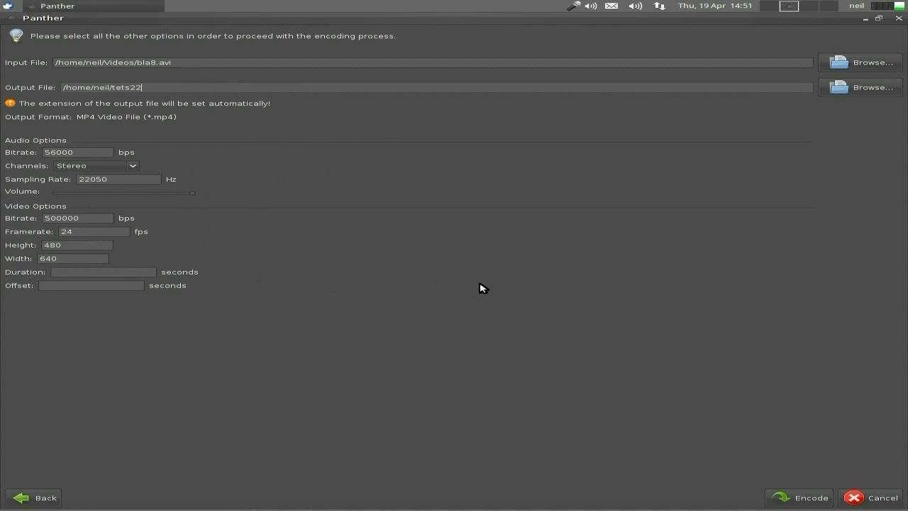
mouse_move(790, 468)
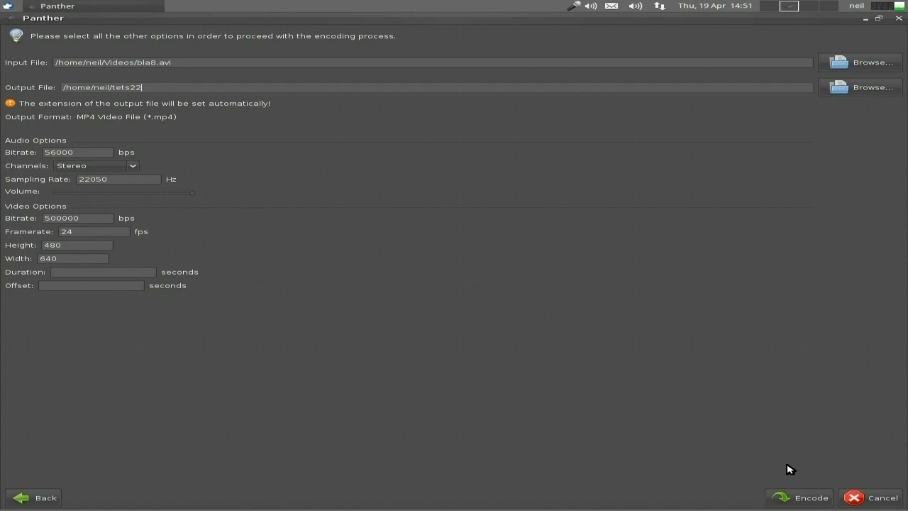
Encode bla8.avi into tets22.mp4 and wait for the success report.
click(797, 497)
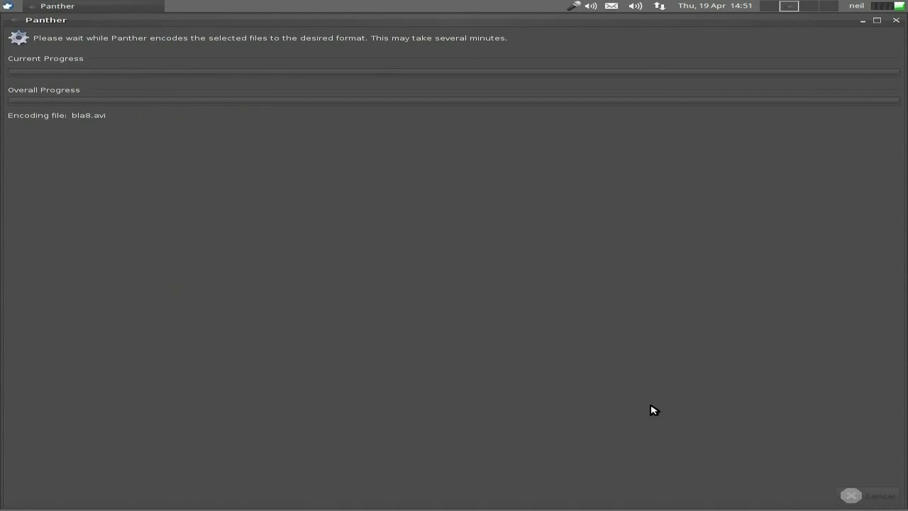
mouse_move(502, 324)
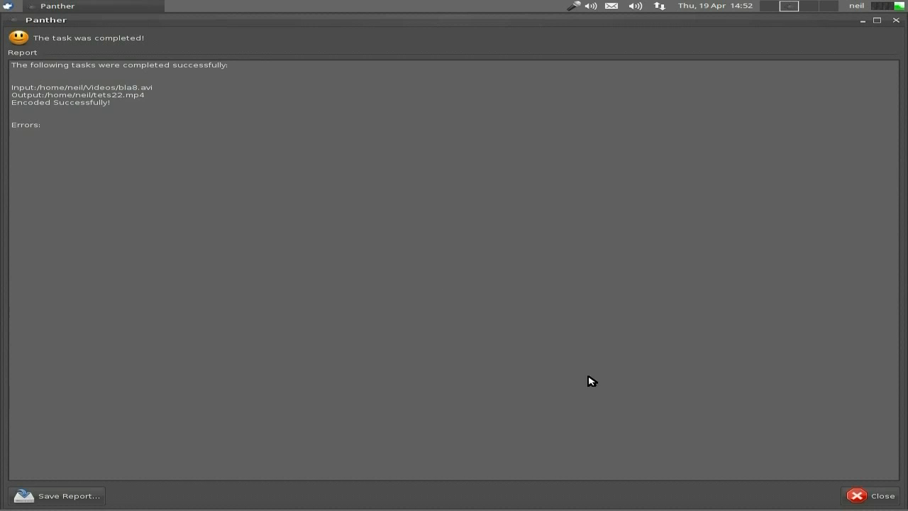
mouse_move(860, 493)
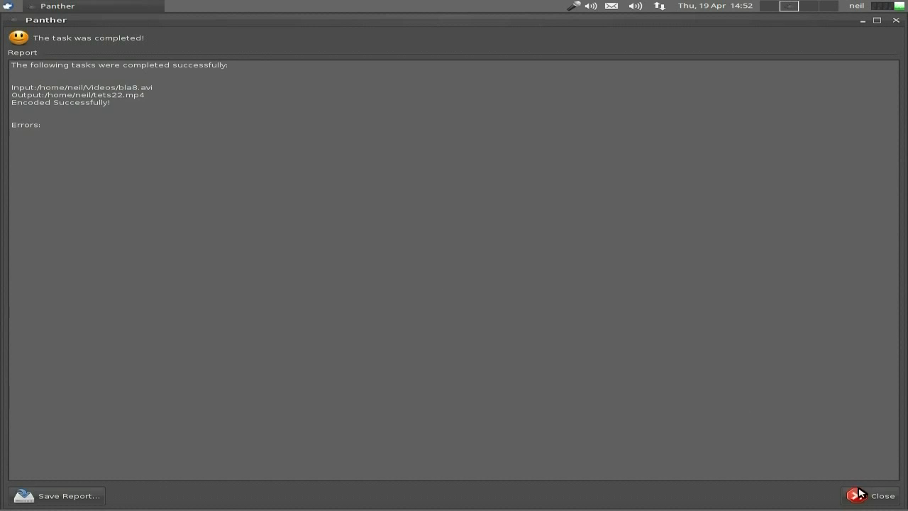
Dismiss the report, quit Panther and open the home folder containing tets22.mp4.
click(876, 495)
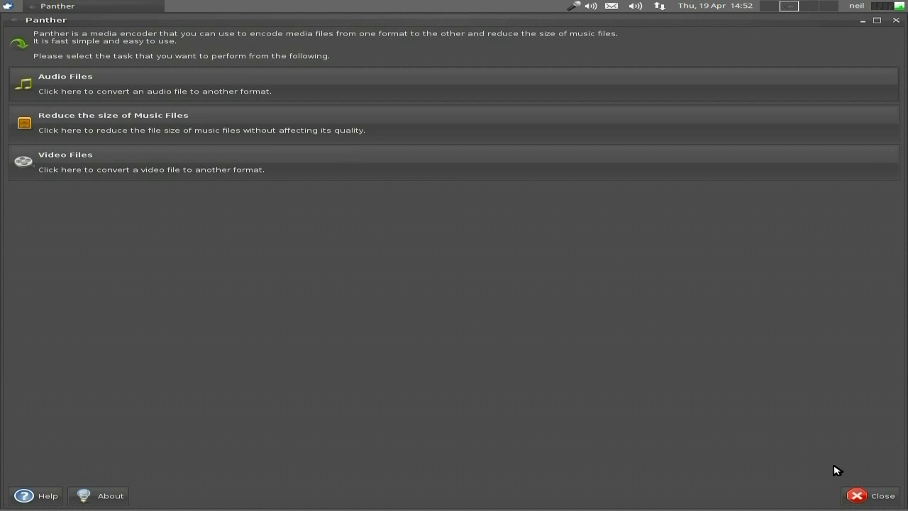
click(877, 495)
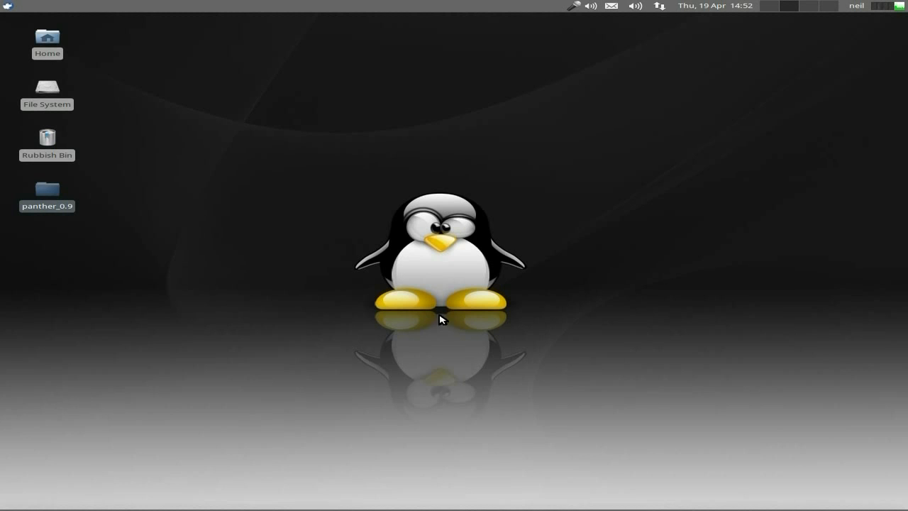
double_click(46, 37)
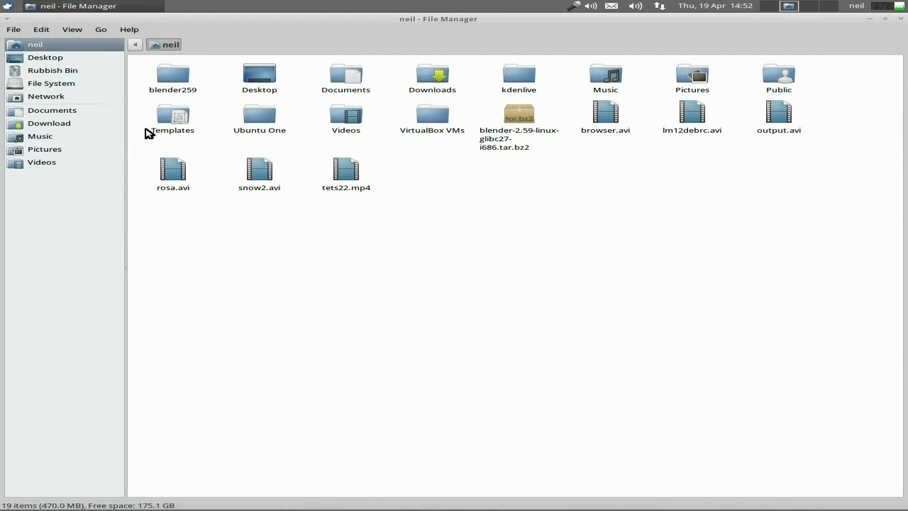
mouse_move(346, 173)
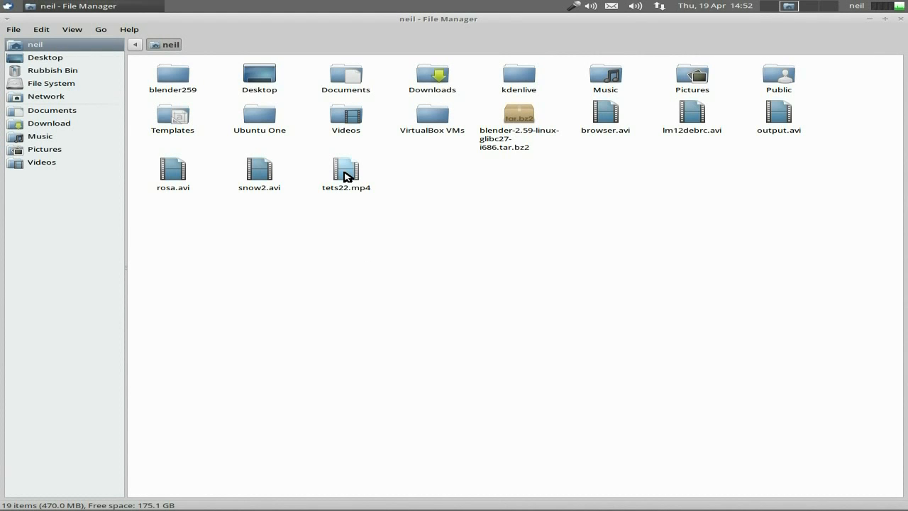
Play tets22.mp4 in Parole Media Player, then close the player.
double_click(346, 170)
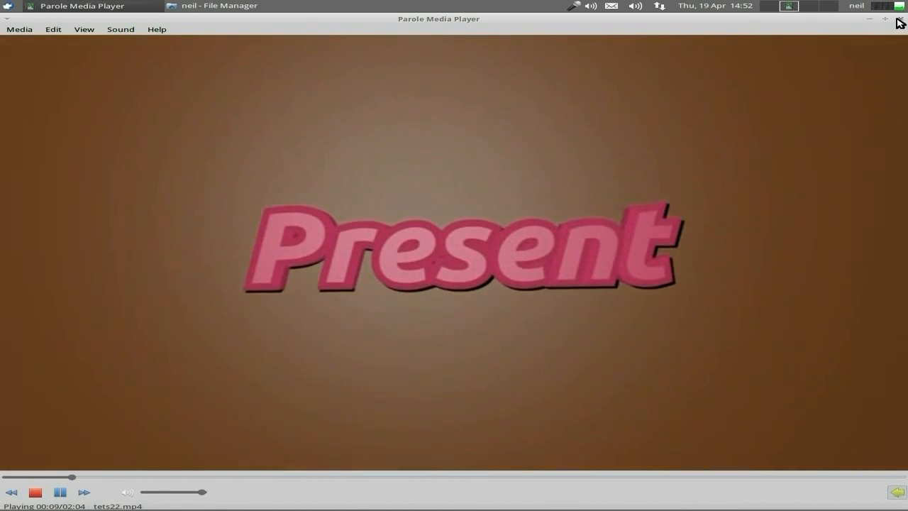
click(220, 6)
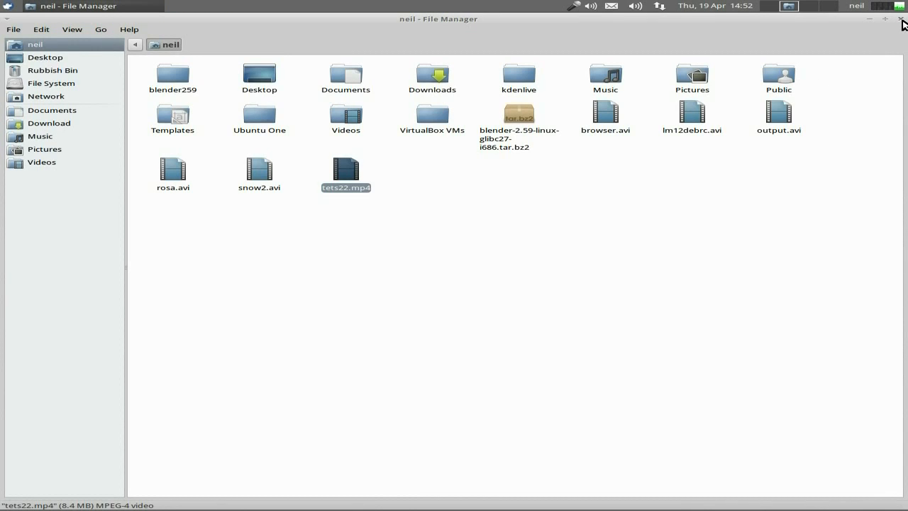
Close the home folder window, leaving only the desktop.
click(901, 5)
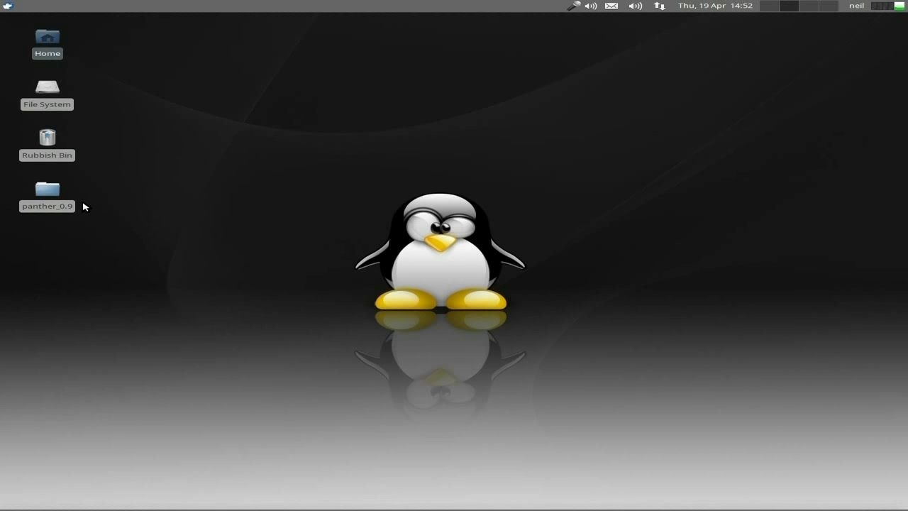
mouse_move(87, 207)
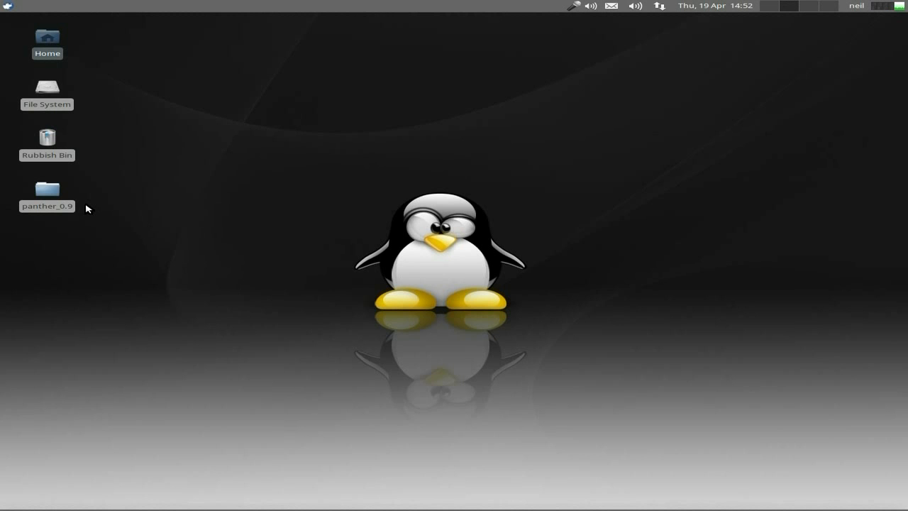
mouse_move(425, 270)
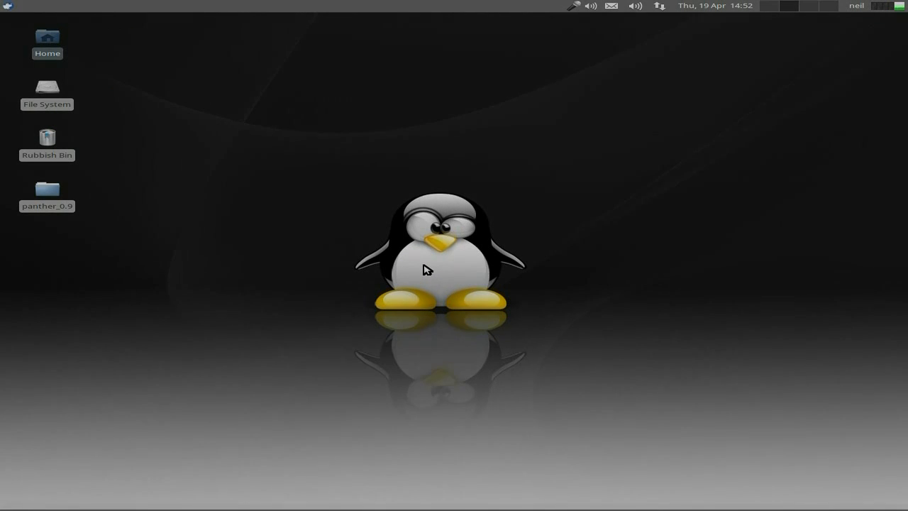